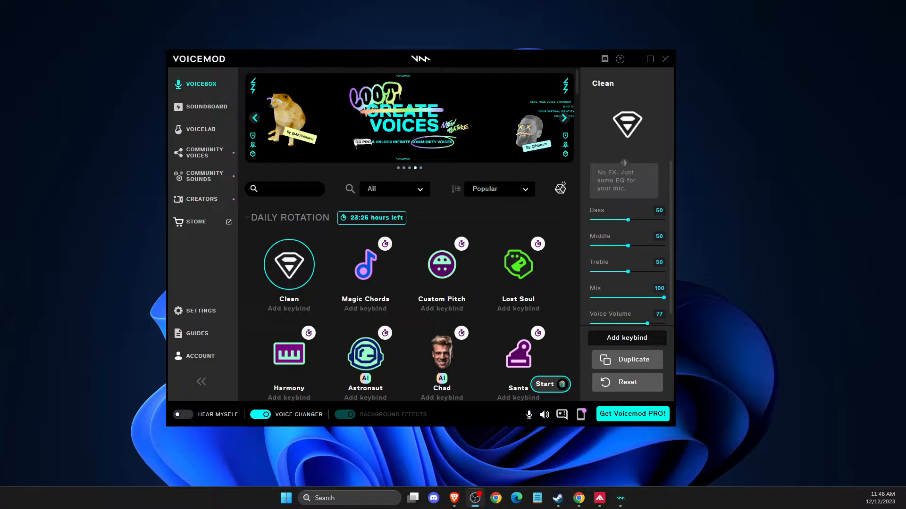
Step: Open voicemod.net from the search results and start the free Voicemod download
left_click(564, 118)
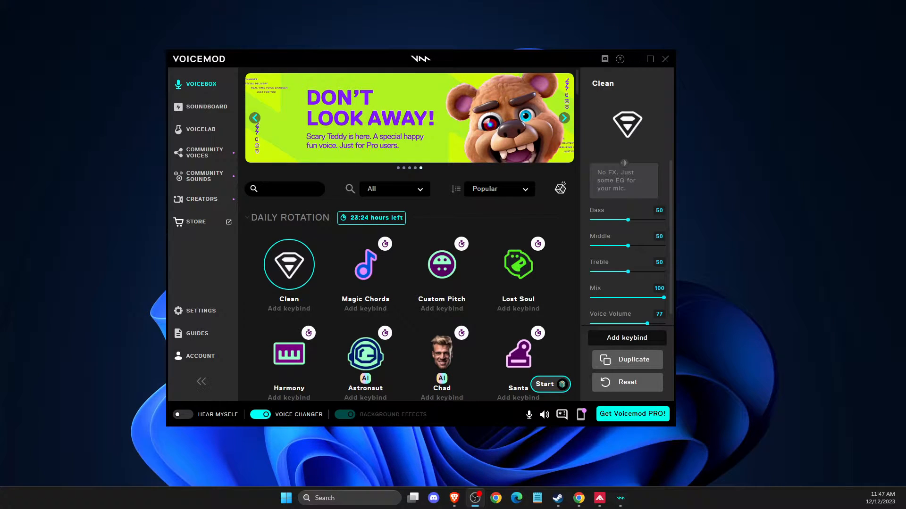
mouse_move(825, 323)
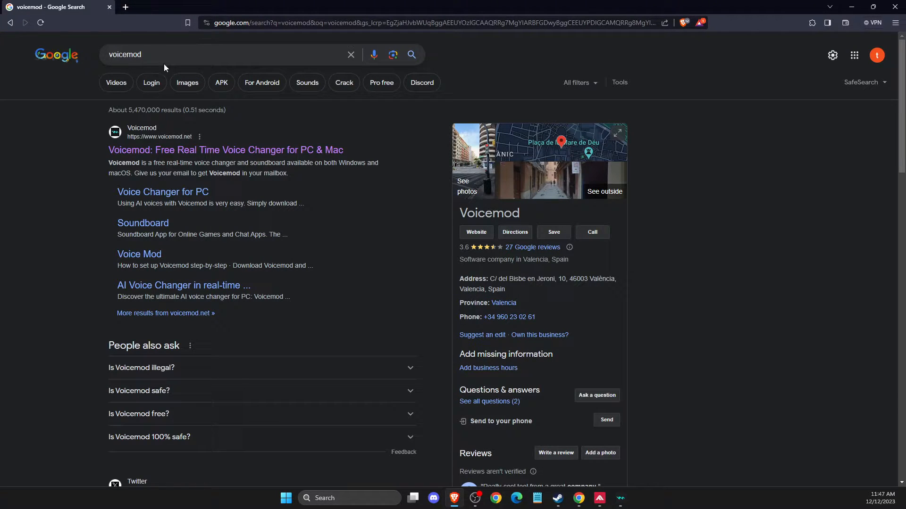
mouse_move(232, 54)
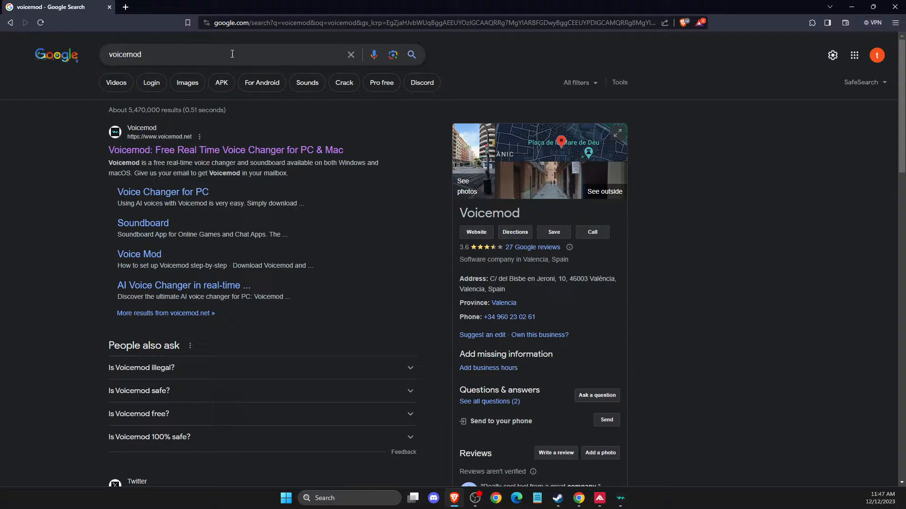
left_click(225, 150)
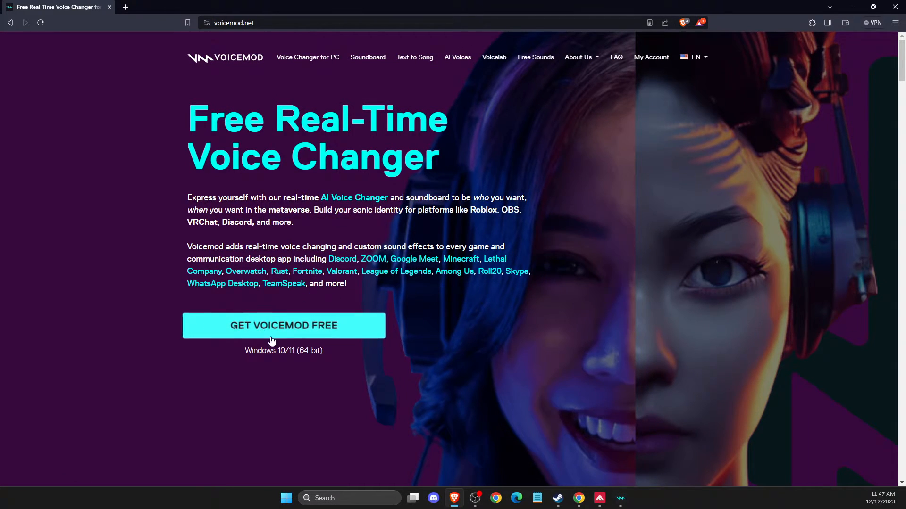
left_click(283, 326)
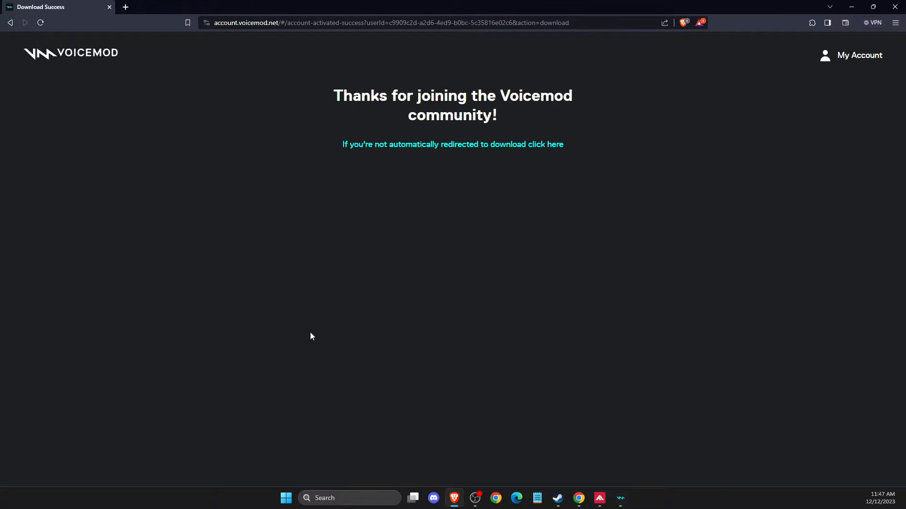
left_click(452, 144)
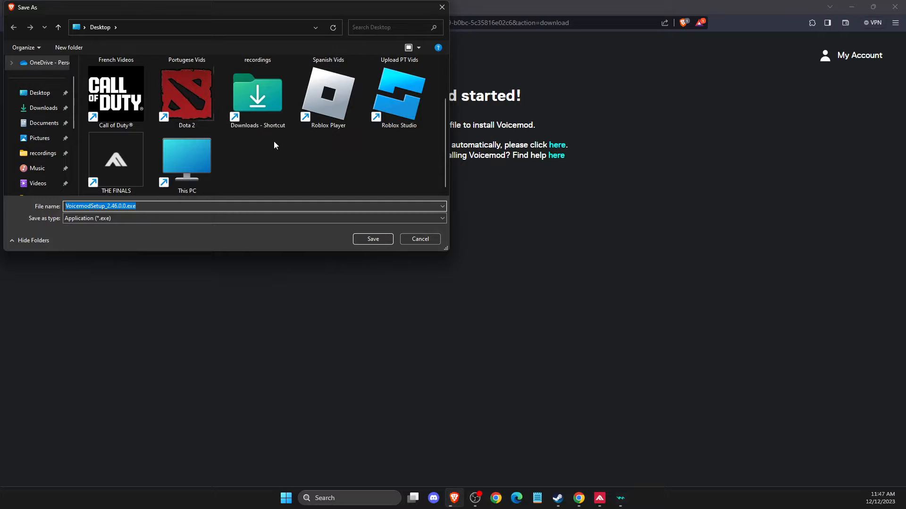
Step: Save VoicemodSetup_2.46.0.0.exe to the Desktop
left_click(372, 239)
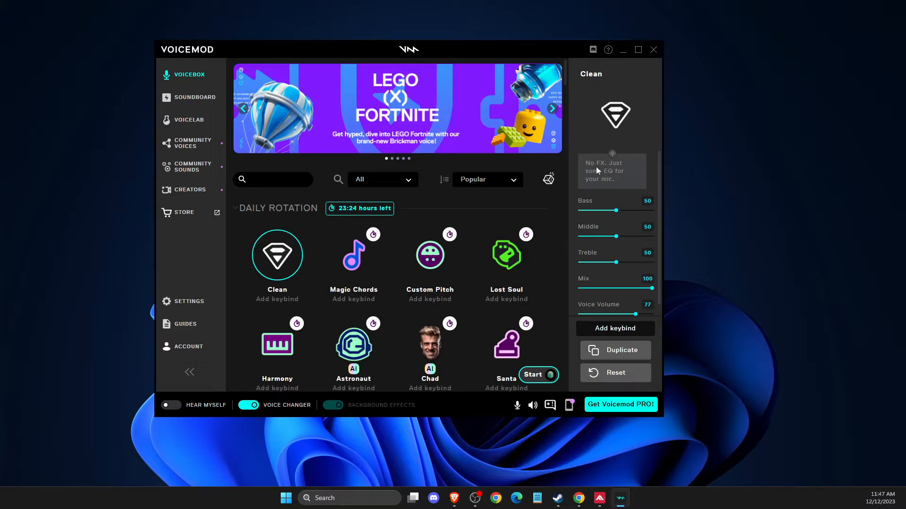
Step: Open Voicemod's Settings to view the Yeti Nano input and Realtek output devices
left_click(551, 108)
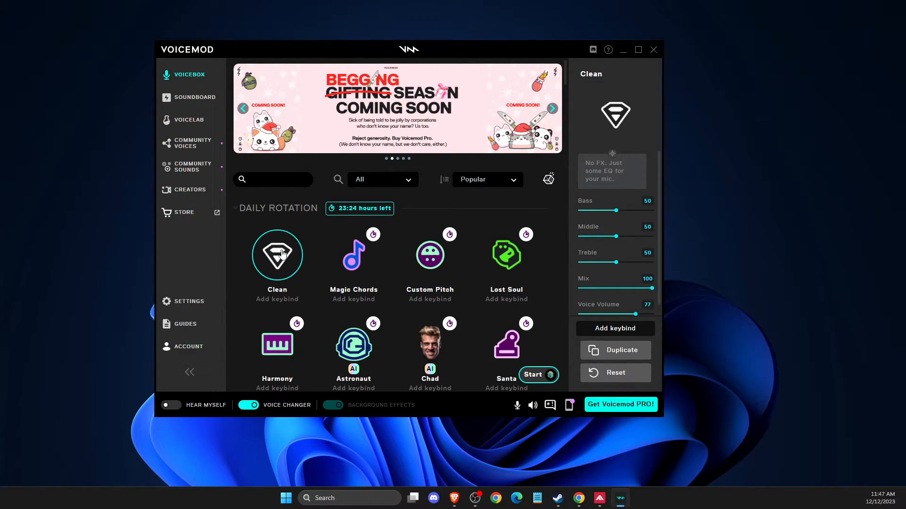
mouse_move(166, 298)
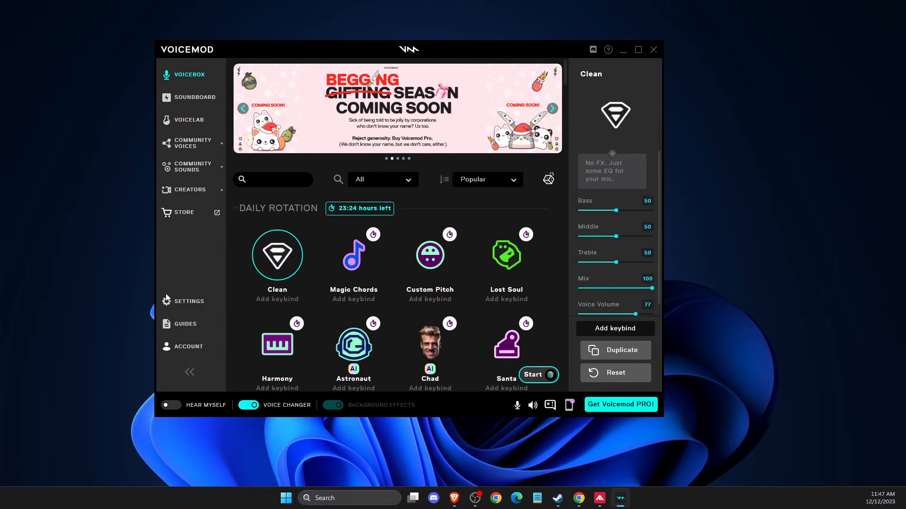
left_click(188, 301)
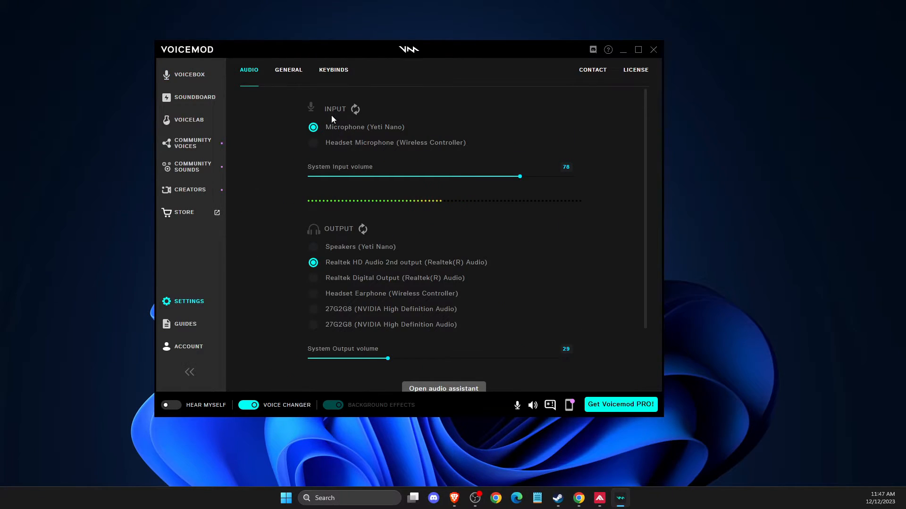
mouse_move(321, 243)
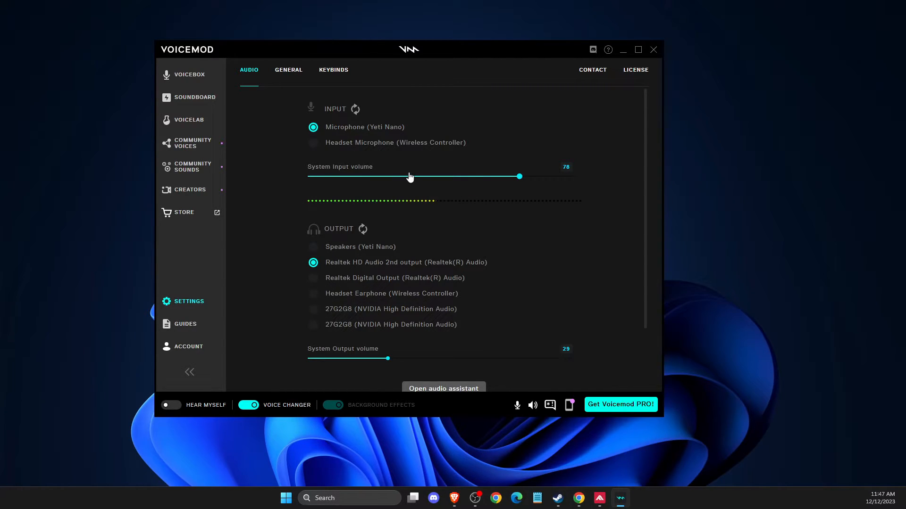
Step: Open the Voicemod soundboard showing Alert, Error and Honk sounds
left_click(194, 96)
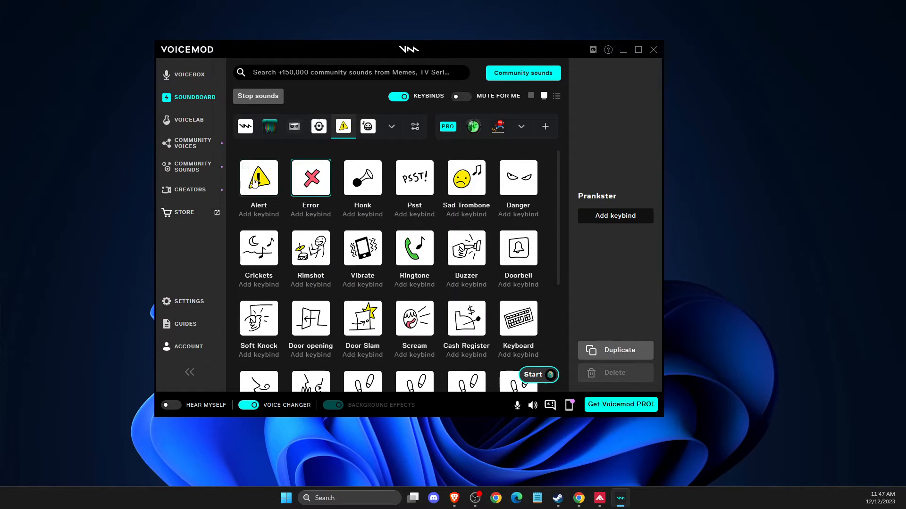
Step: Preview the Alert sound and packs, then open THE FINALS audio settings
left_click(258, 177)
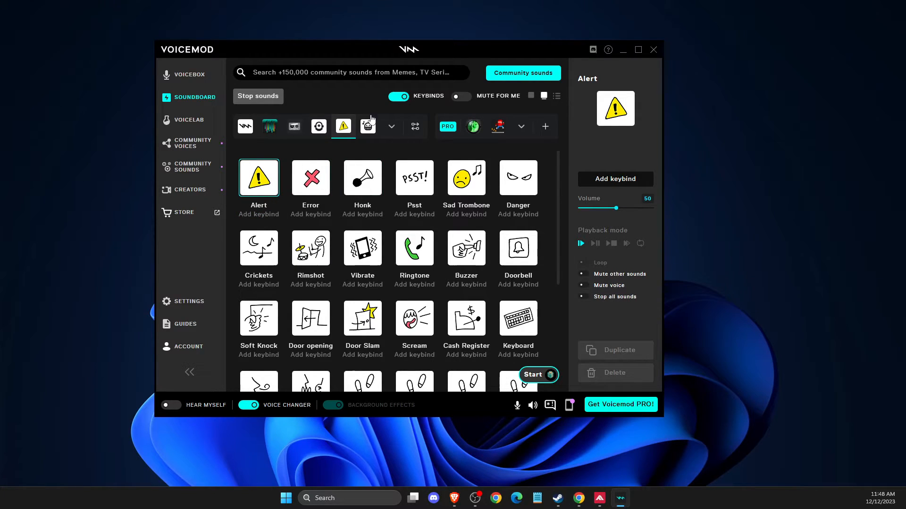
left_click(318, 126)
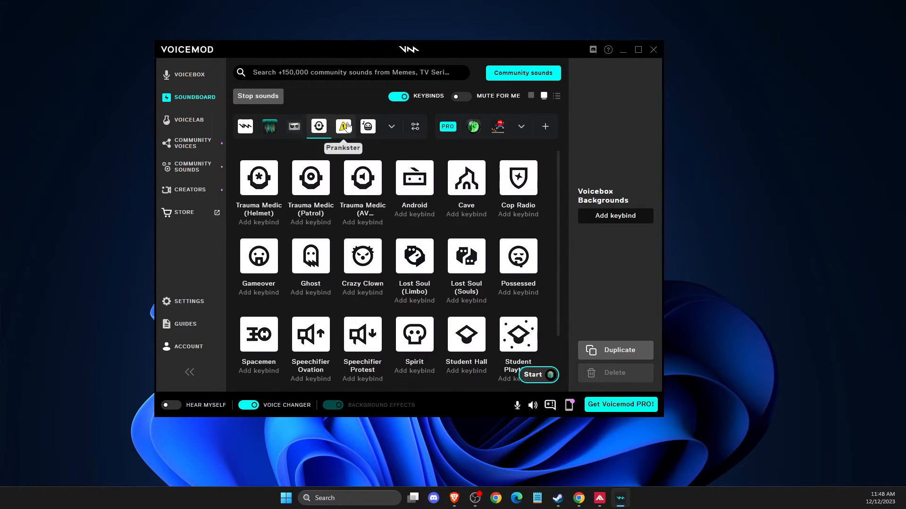
left_click(367, 127)
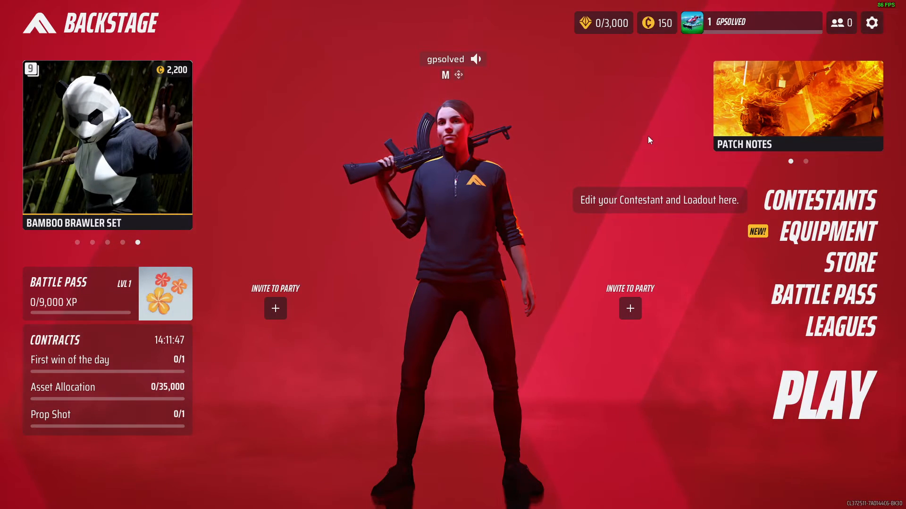
left_click(871, 23)
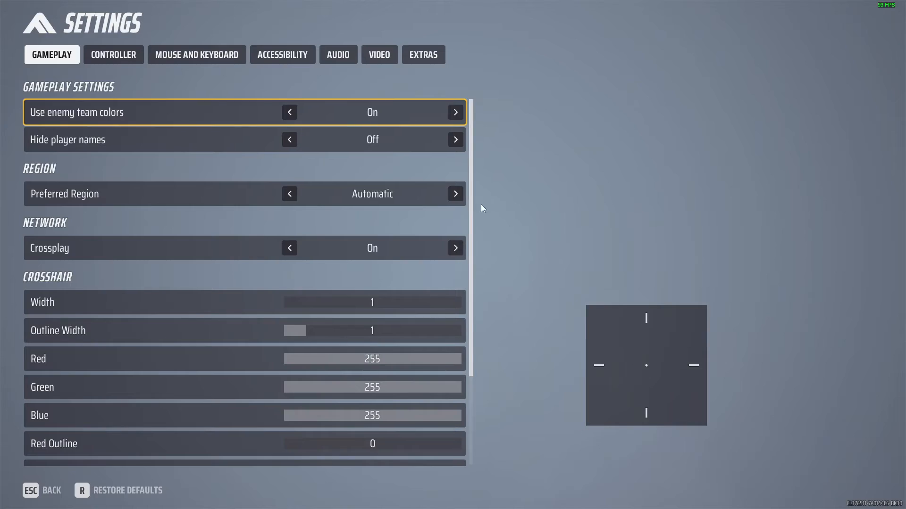
left_click(338, 55)
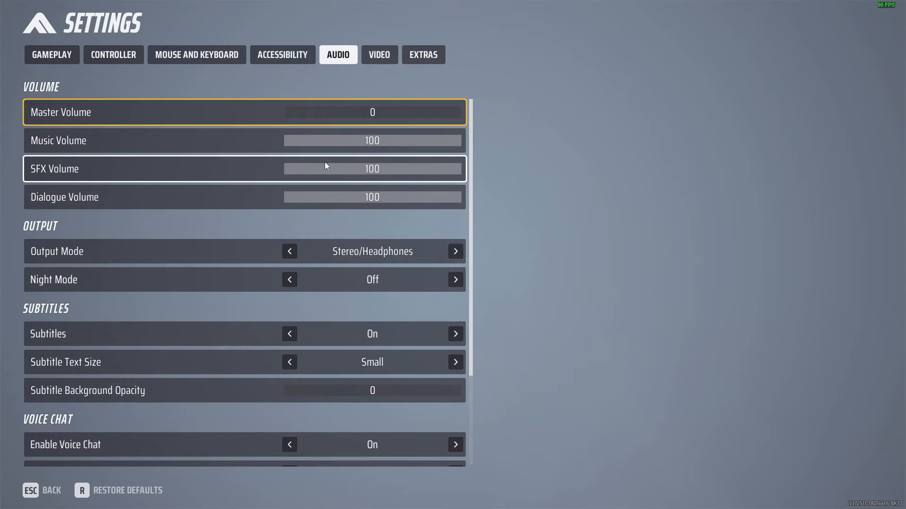
Step: Set Voice Chat Input Device to Voicemod Virtual Audio Device instead of Yeti Nano
scroll("down", 3)
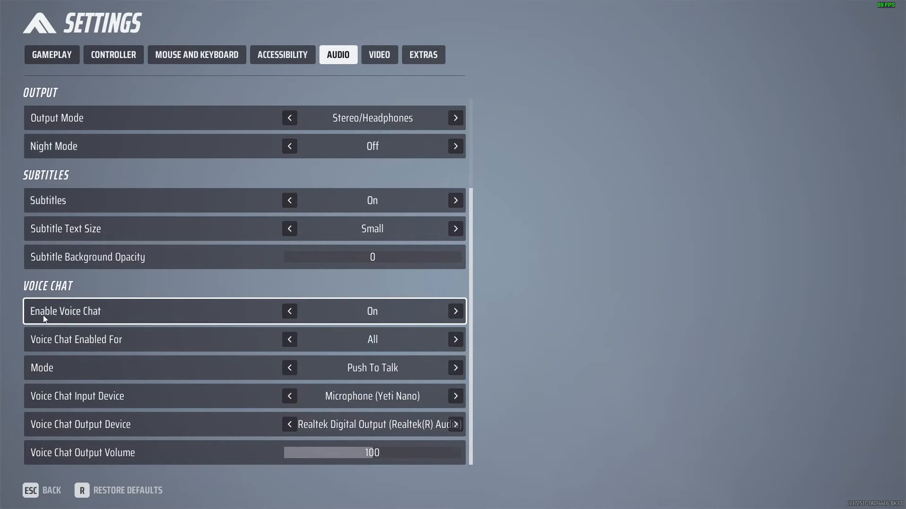
mouse_move(455, 311)
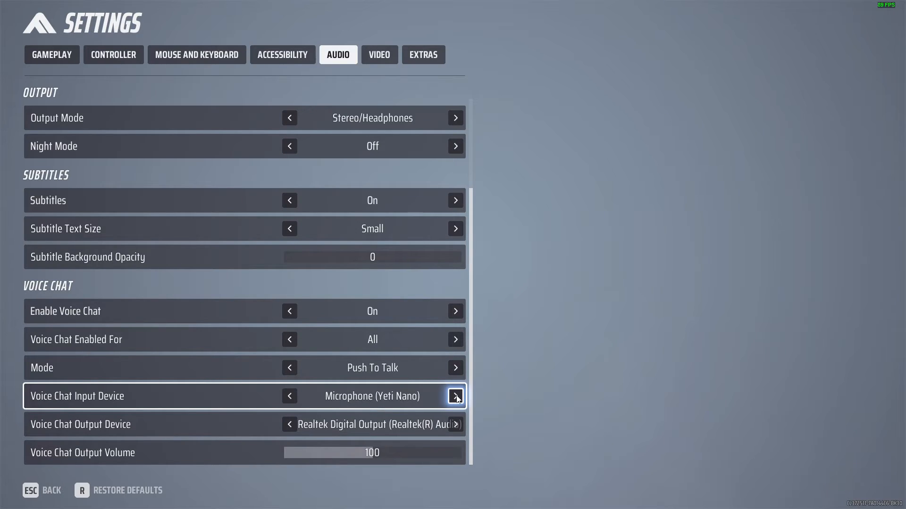
left_click(456, 396)
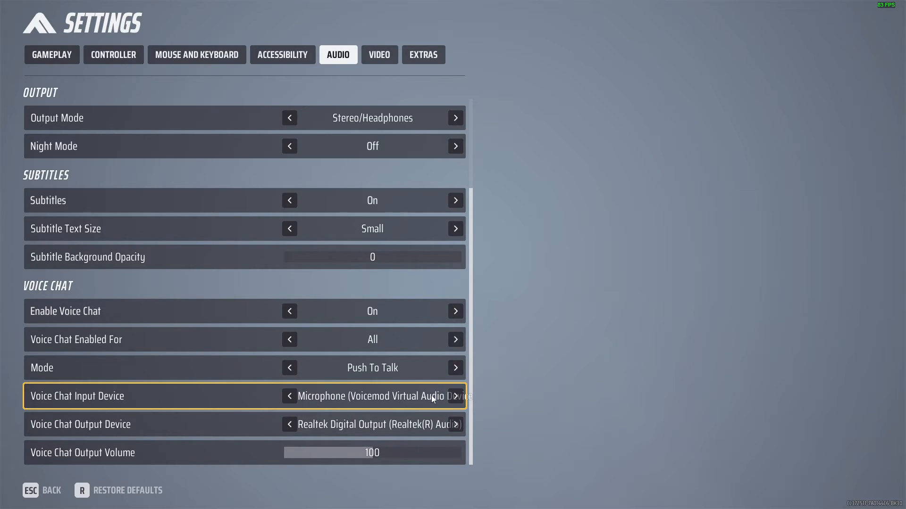